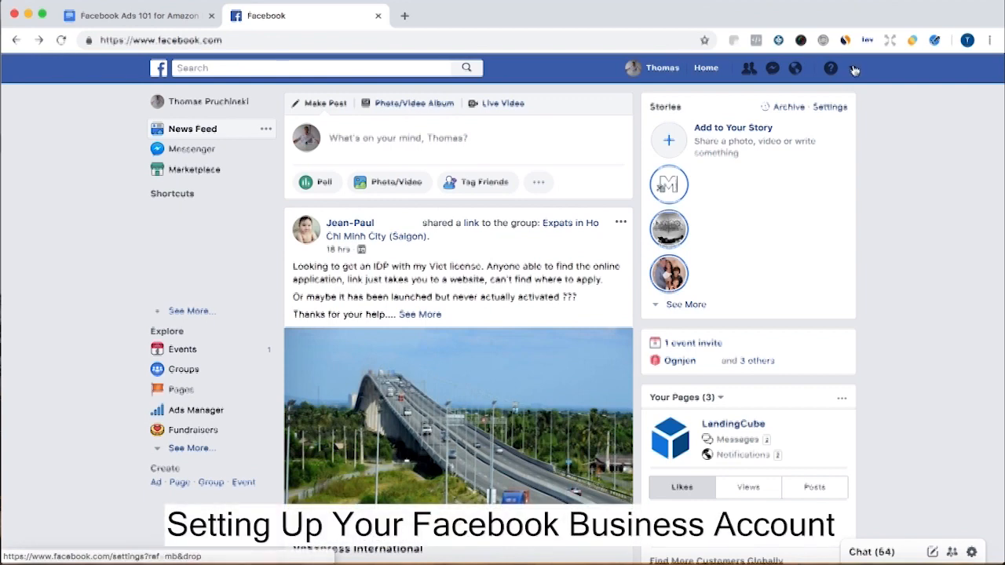
From the account menu, view all your businesses and begin creating a new business.
{"action": "left_click", "coordinate": [854, 68]}
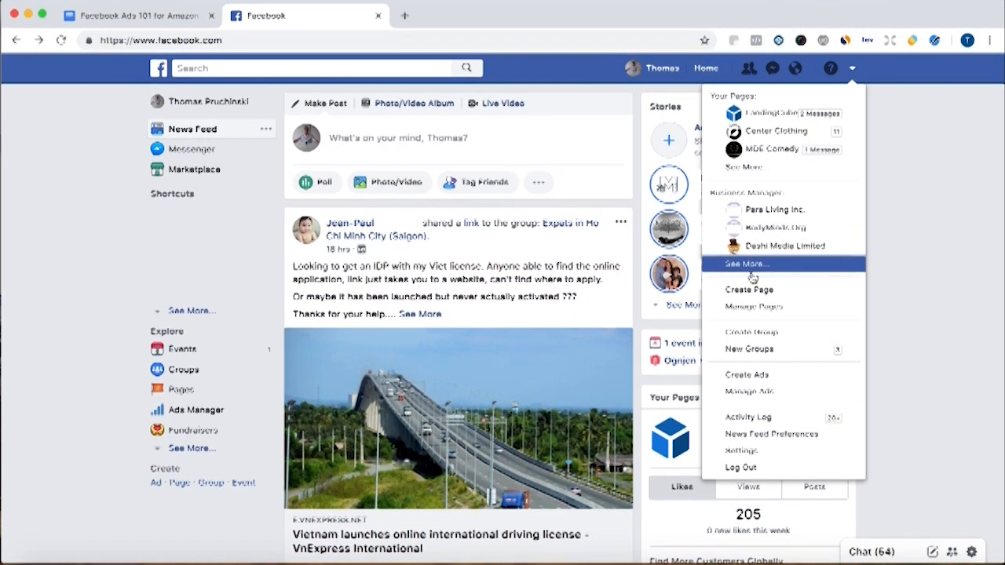
{"action": "left_click", "coordinate": [745, 263]}
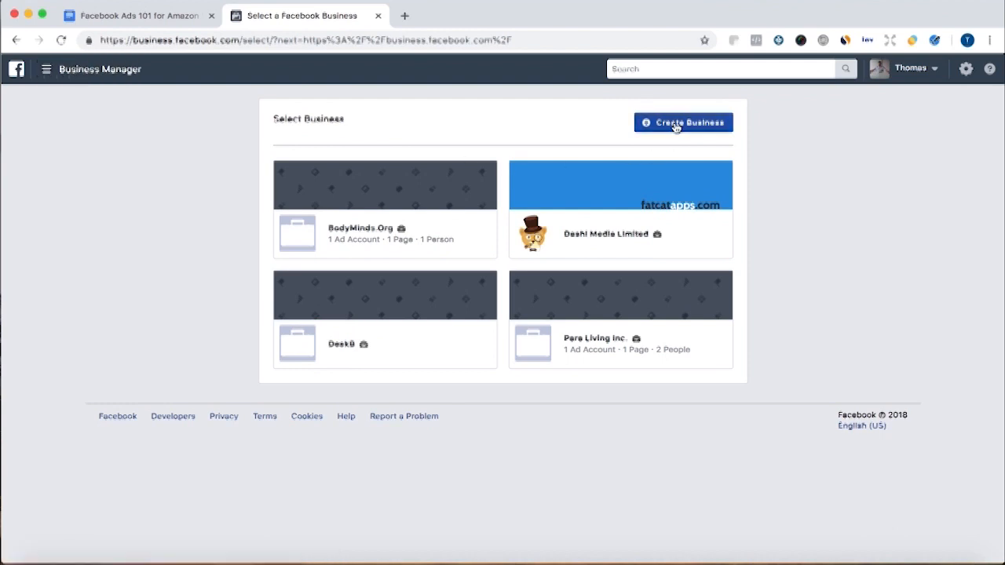
{"action": "left_click", "coordinate": [682, 123]}
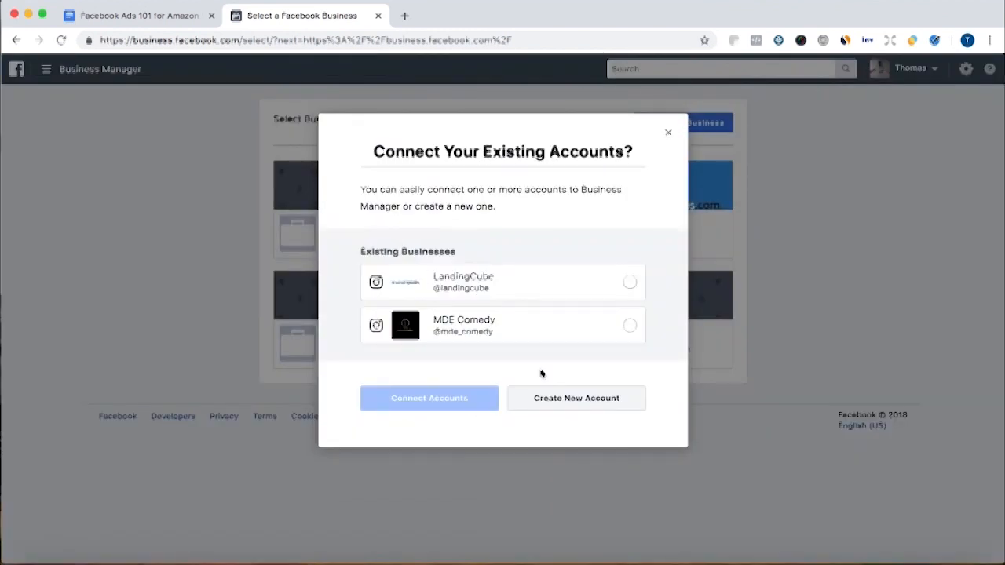
{"action": "left_click", "coordinate": [577, 398]}
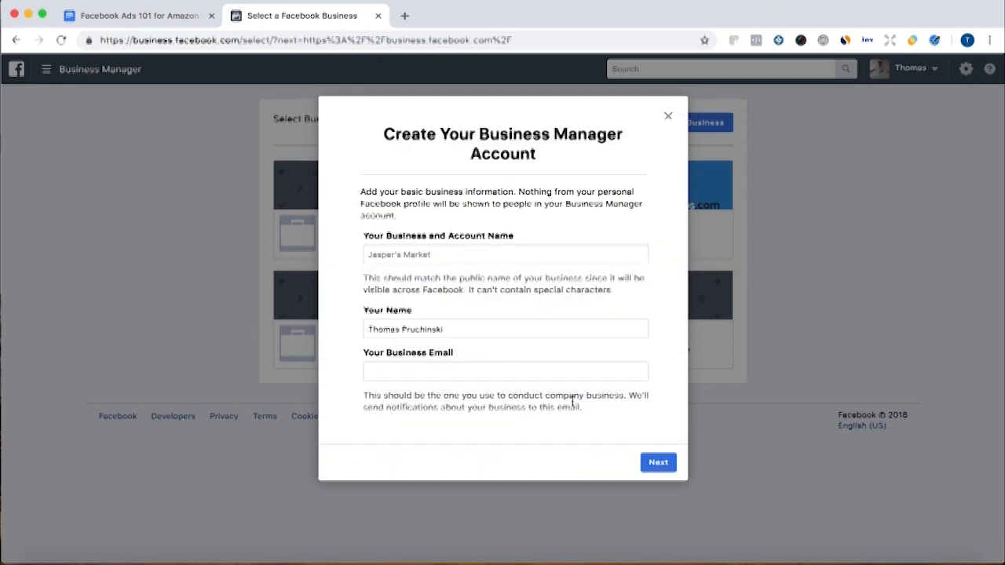
{"action": "left_click", "coordinate": [505, 253]}
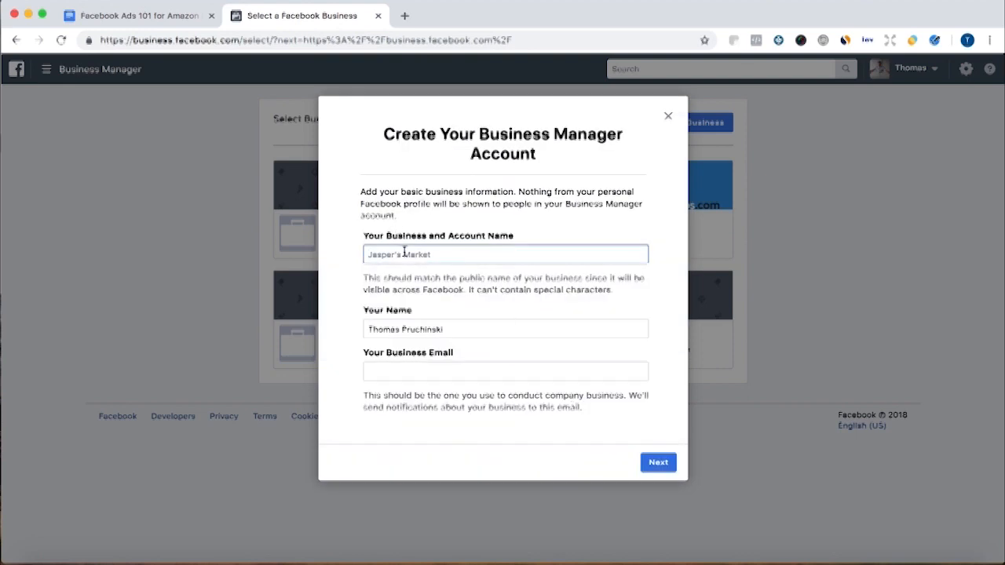
{"action": "type", "text": "FB"}
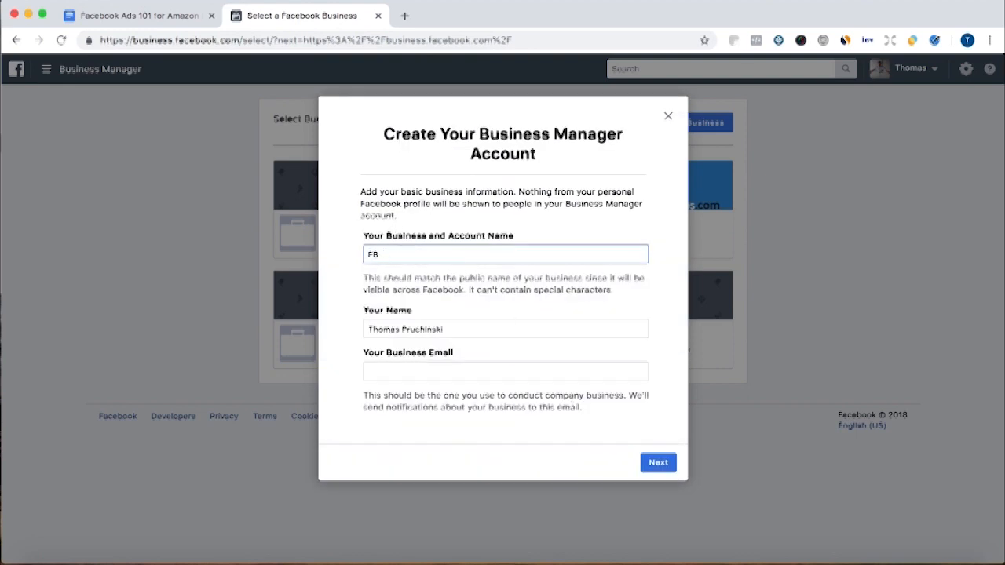
{"action": "type", "text": "Ads"}
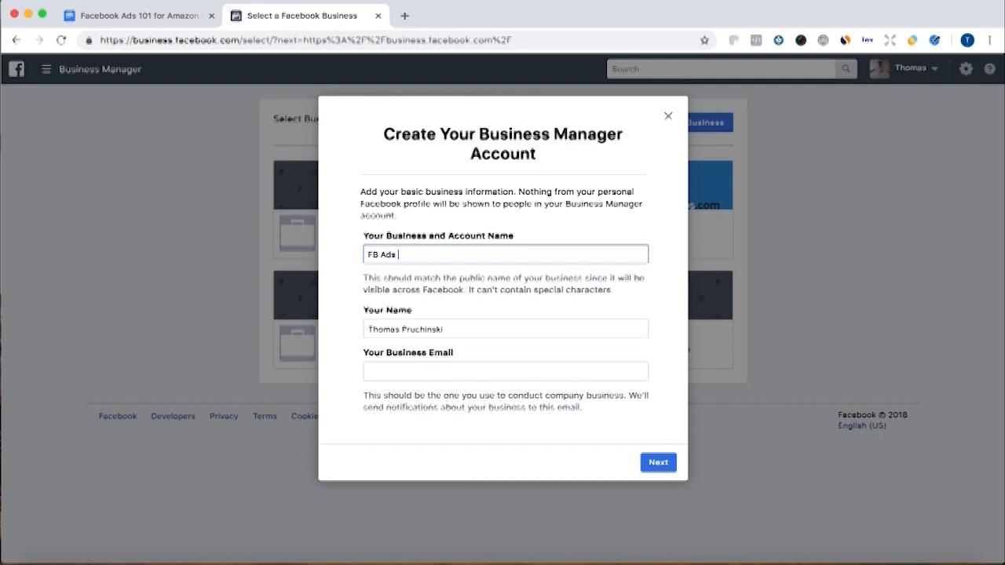
{"action": "type", "text": "101 For"}
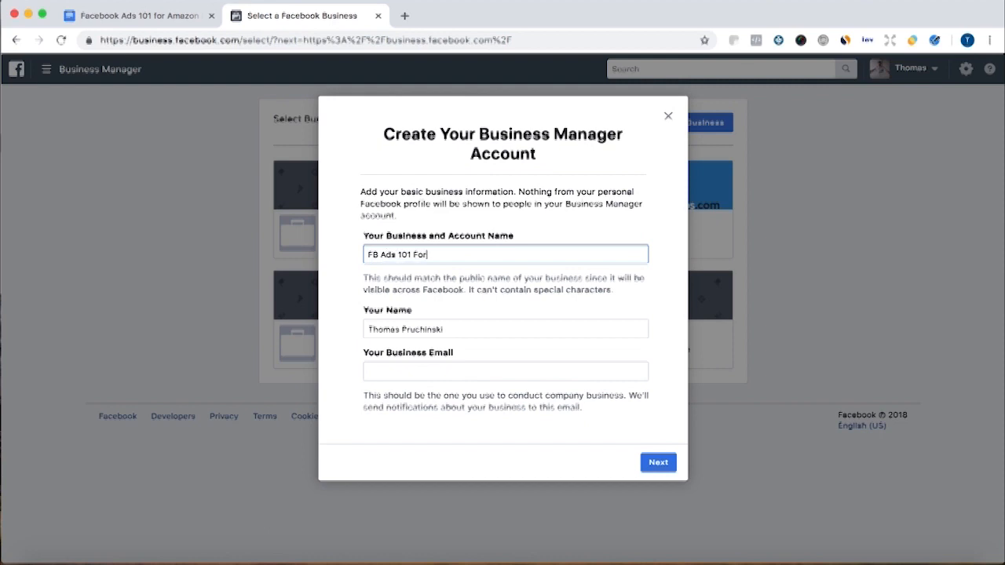
{"action": "type", "text": "FBA"}
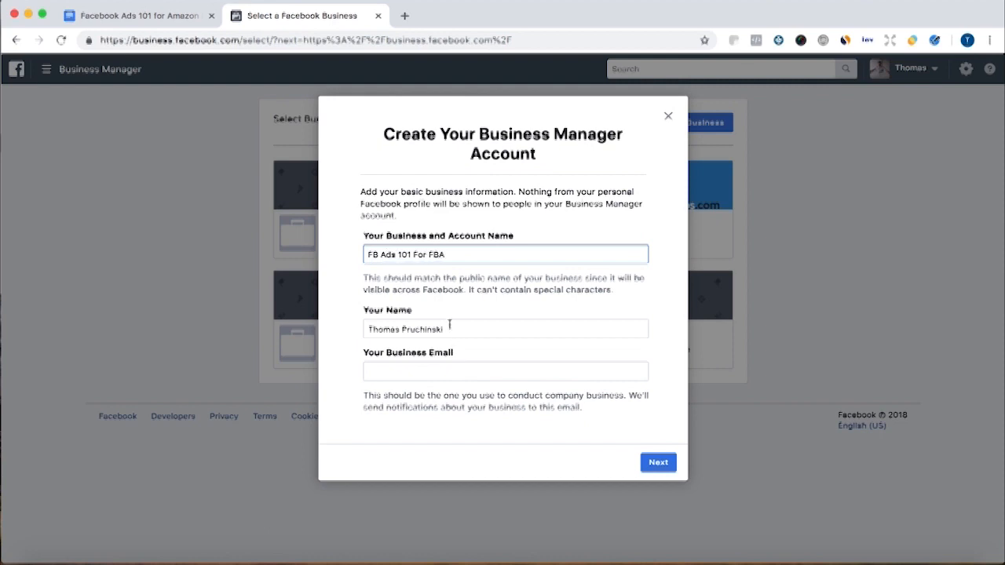
{"action": "left_click", "coordinate": [505, 371]}
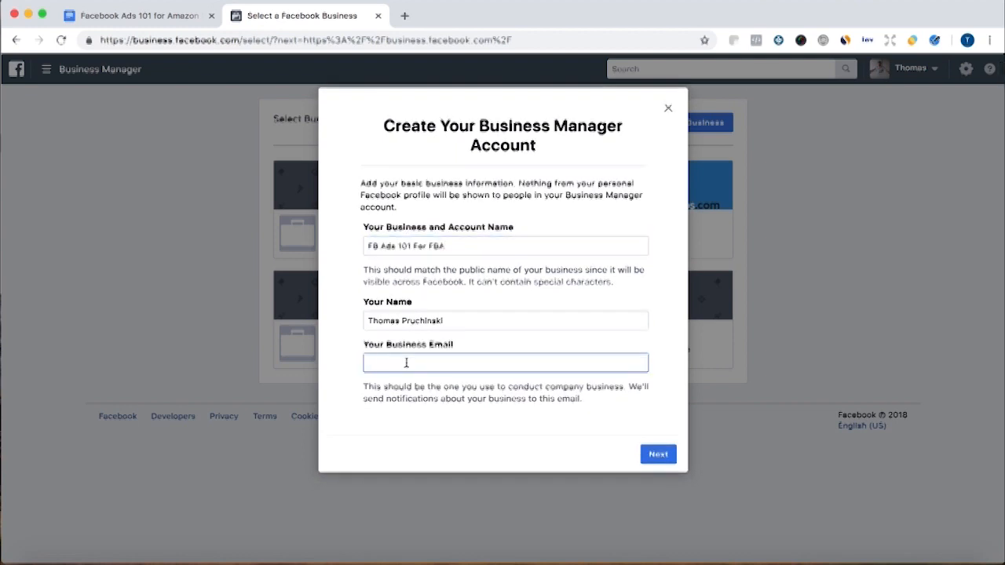
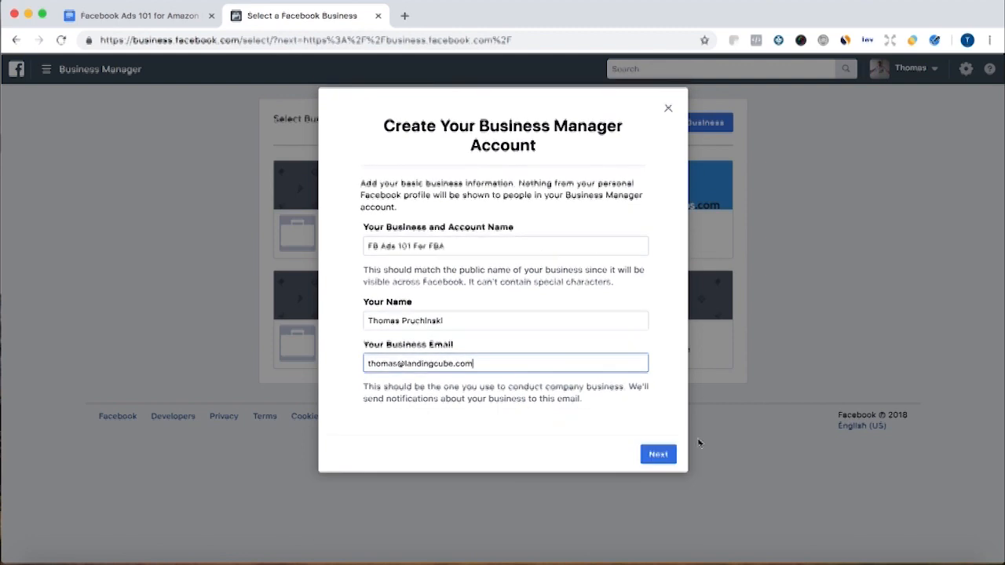
{"action": "left_click", "coordinate": [658, 453]}
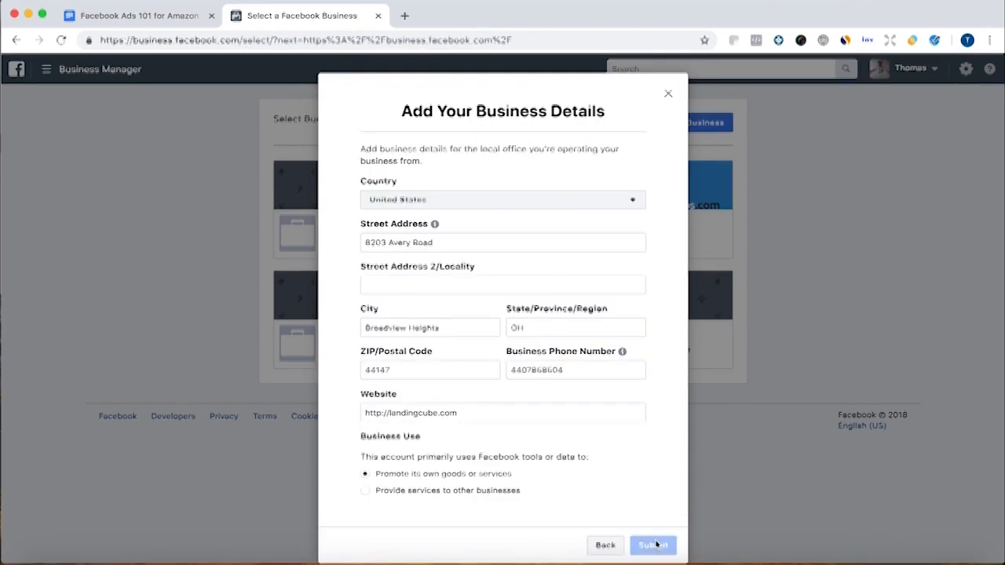
{"action": "left_click", "coordinate": [652, 545]}
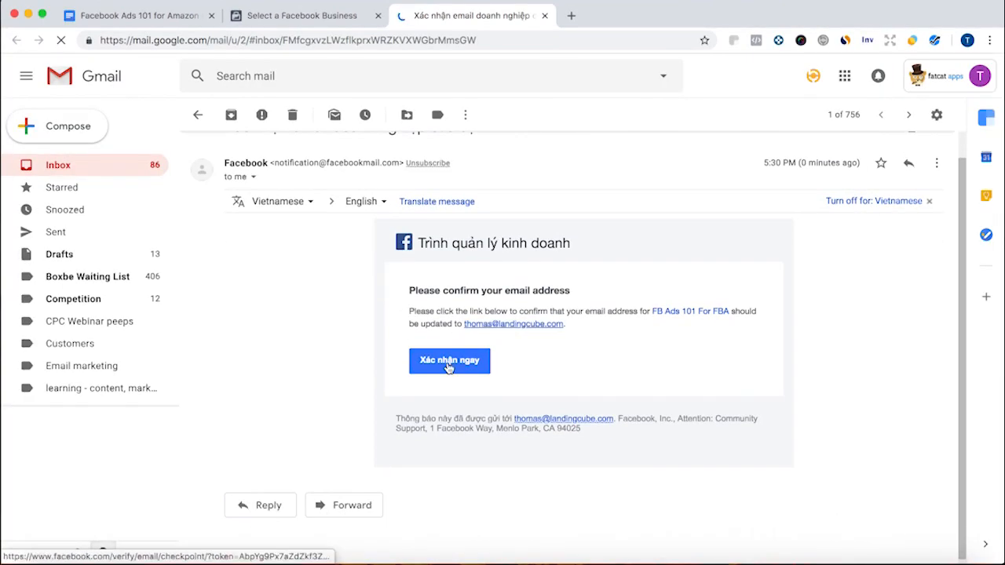
Confirm the business email using the button in Facebook's Gmail message.
{"action": "left_click", "coordinate": [450, 360]}
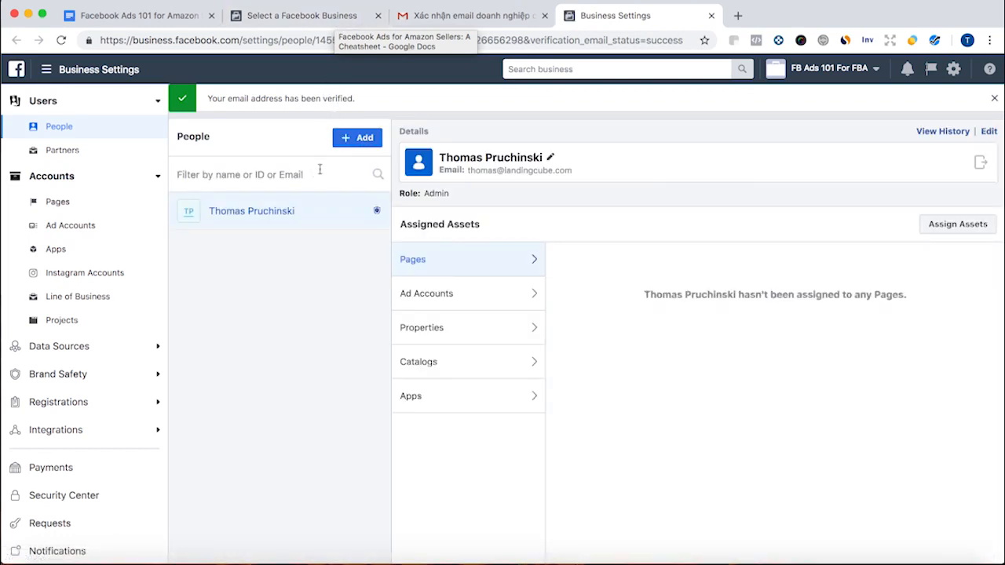
Under Ad Accounts, add a new ad account named 'FB Ads 101 For FBA'.
{"action": "left_click", "coordinate": [71, 226]}
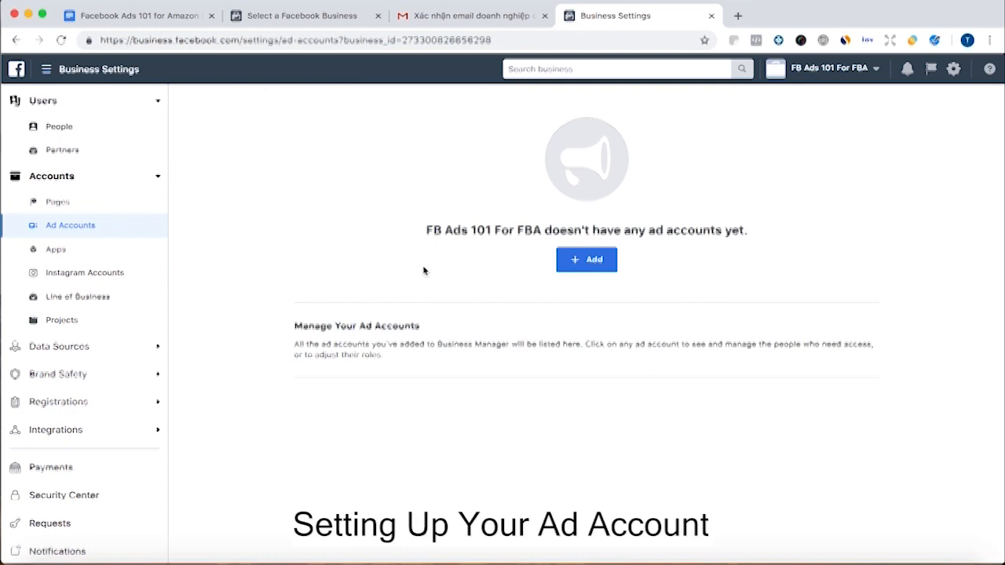
{"action": "left_click", "coordinate": [587, 260]}
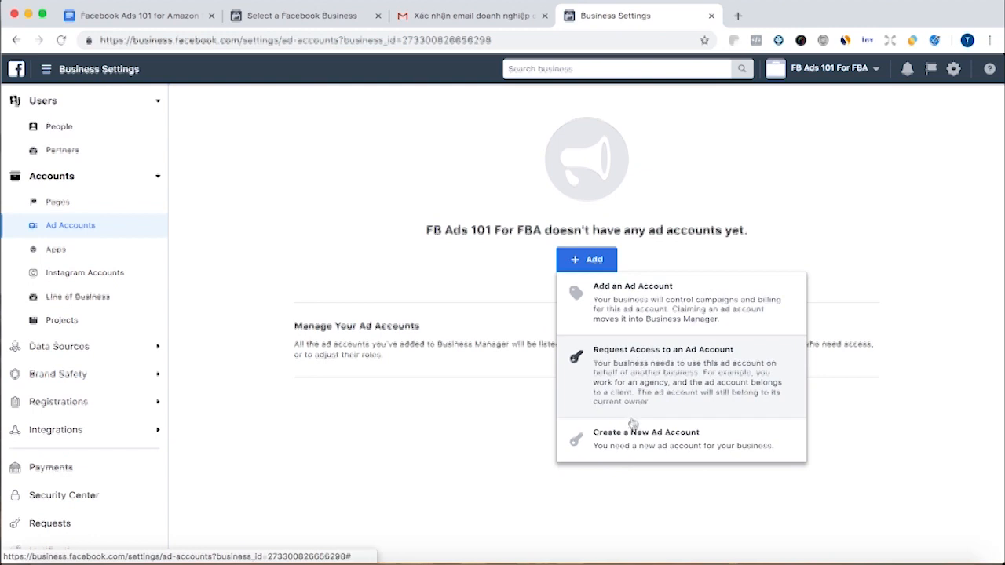
{"action": "mouse_move", "coordinate": [669, 447]}
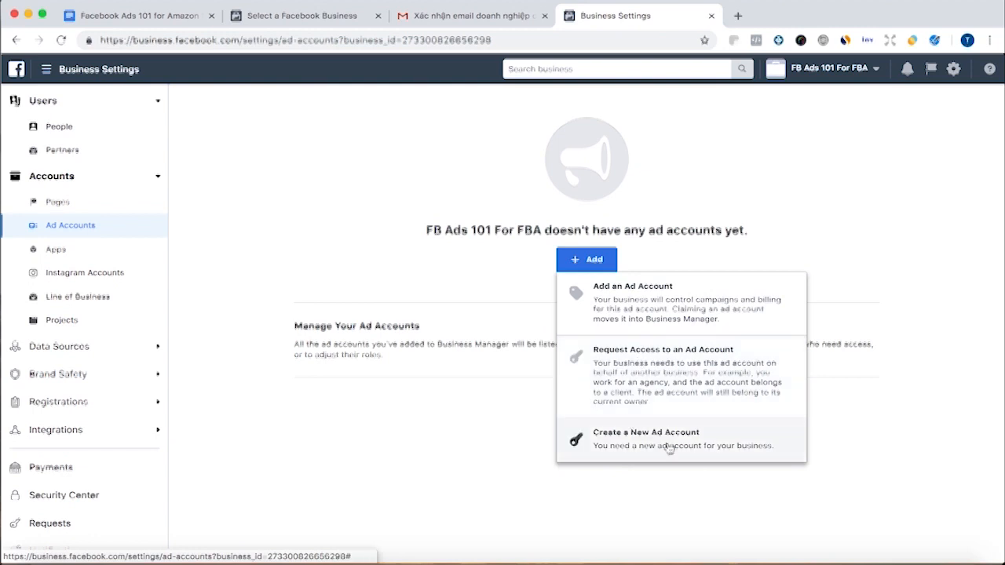
{"action": "left_click", "coordinate": [645, 432]}
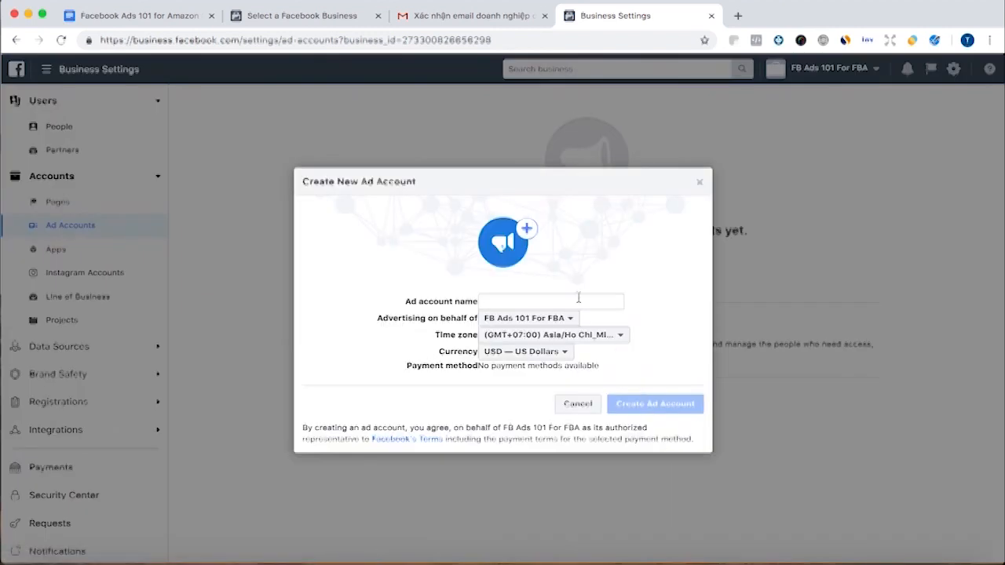
{"action": "type", "text": "FB Ads 101 For FBA"}
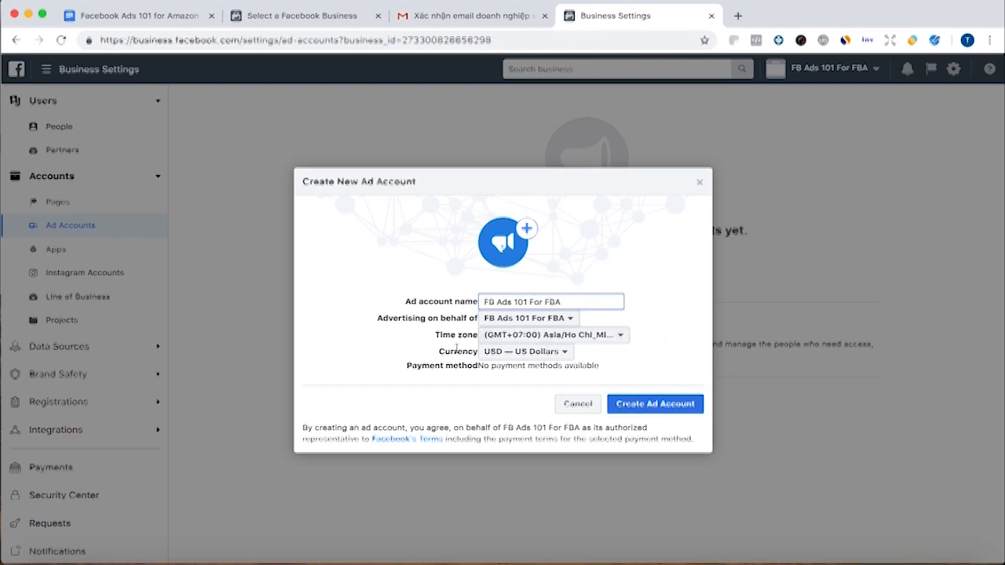
{"action": "left_click", "coordinate": [654, 403]}
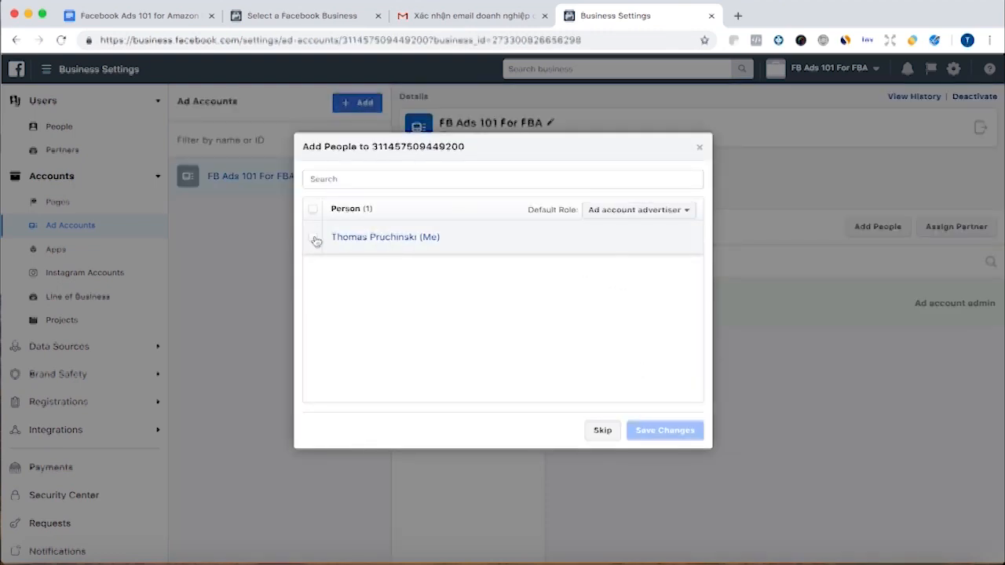
Select Thomas for the ad account and assign the Ad account admin role.
{"action": "left_click", "coordinate": [312, 236]}
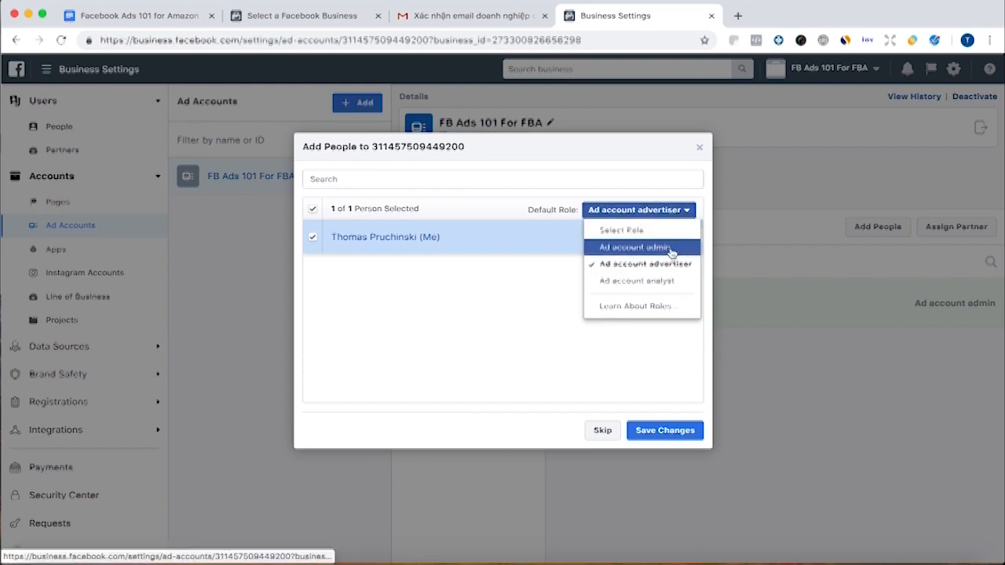
{"action": "mouse_move", "coordinate": [632, 247]}
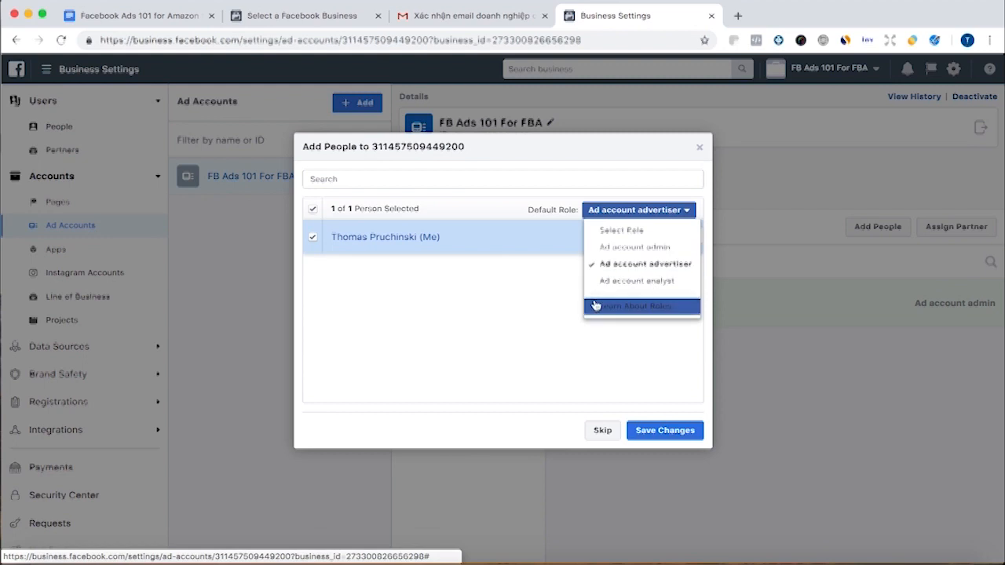
{"action": "mouse_move", "coordinate": [499, 346]}
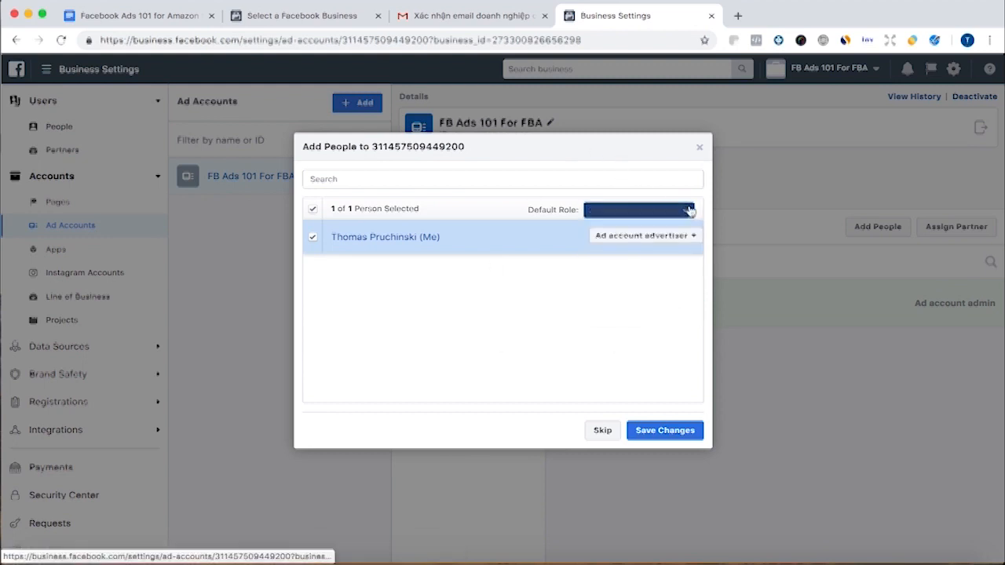
{"action": "left_click", "coordinate": [639, 210]}
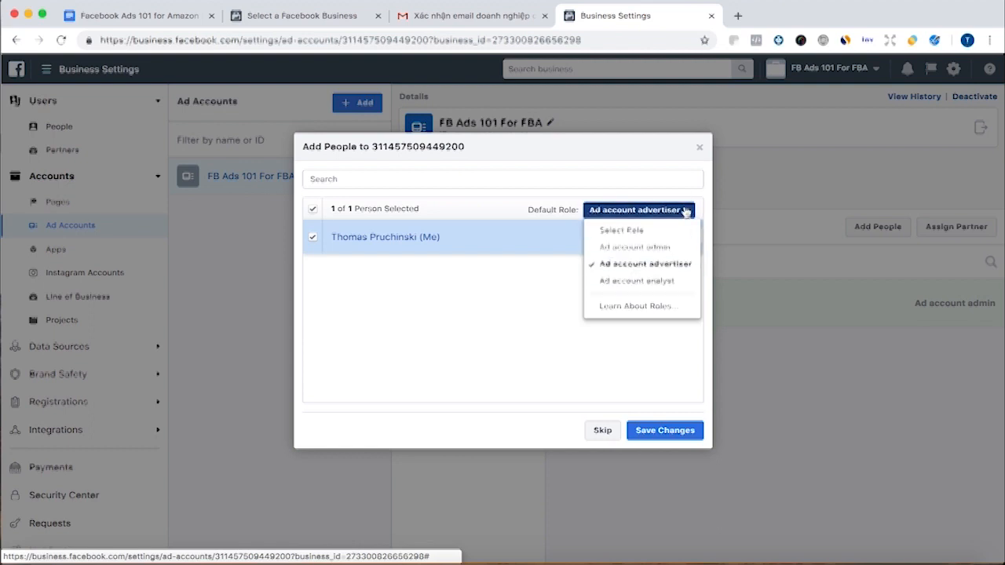
{"action": "left_click", "coordinate": [644, 263]}
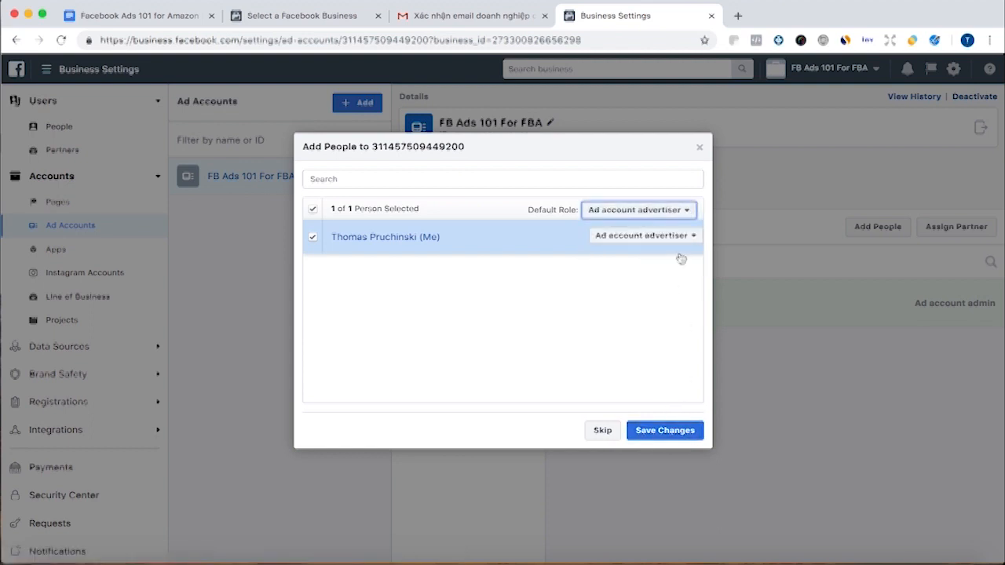
{"action": "left_click", "coordinate": [643, 236]}
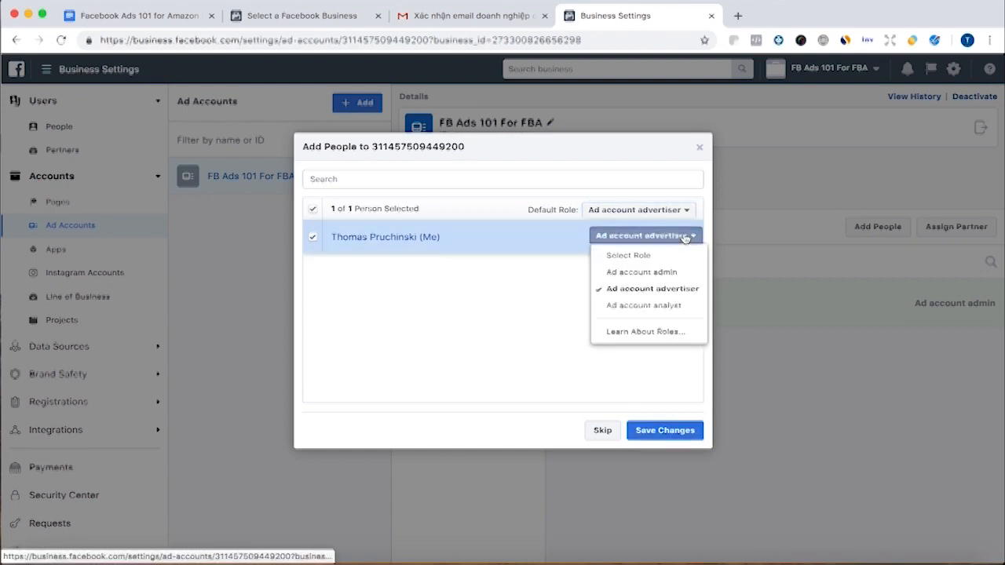
{"action": "left_click", "coordinate": [641, 272]}
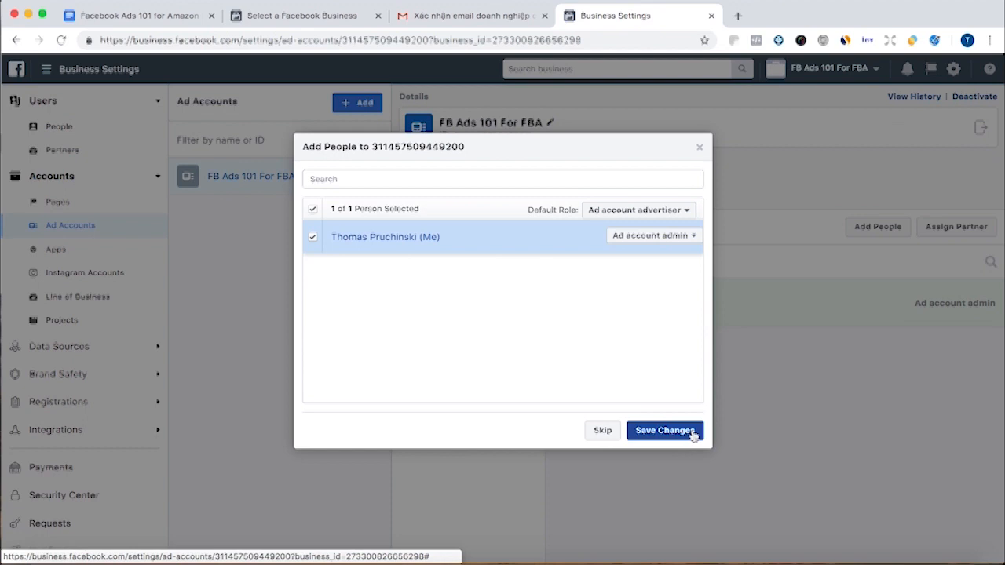
Save the ad account's people assignment and close the Nice work confirmation.
{"action": "left_click", "coordinate": [665, 430]}
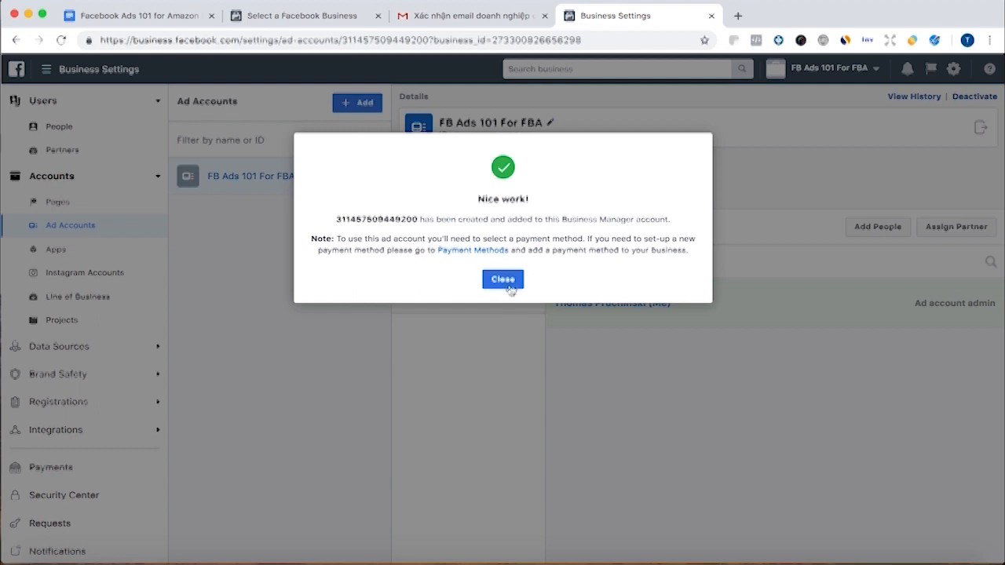
{"action": "left_click", "coordinate": [503, 280]}
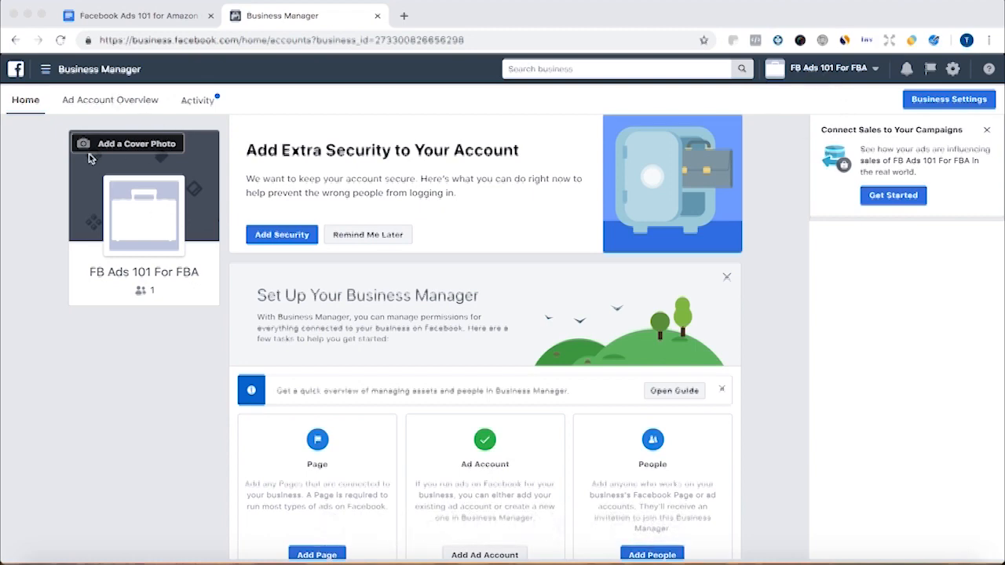
Scroll the Business Manager home page to the Ad Accounts list and choose Add Page.
{"action": "scroll", "scroll_direction": "down", "scroll_amount": 3}
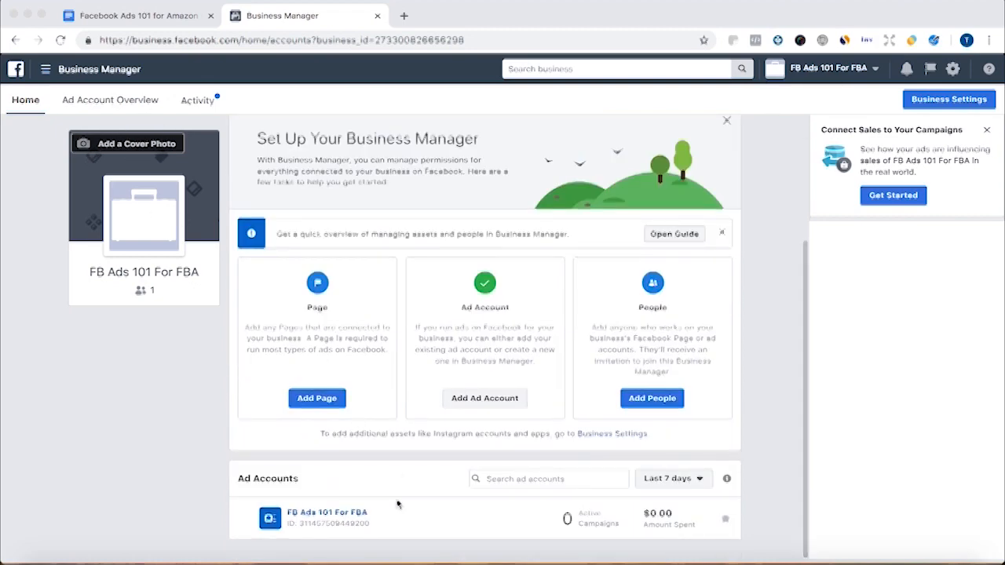
{"action": "mouse_move", "coordinate": [251, 426]}
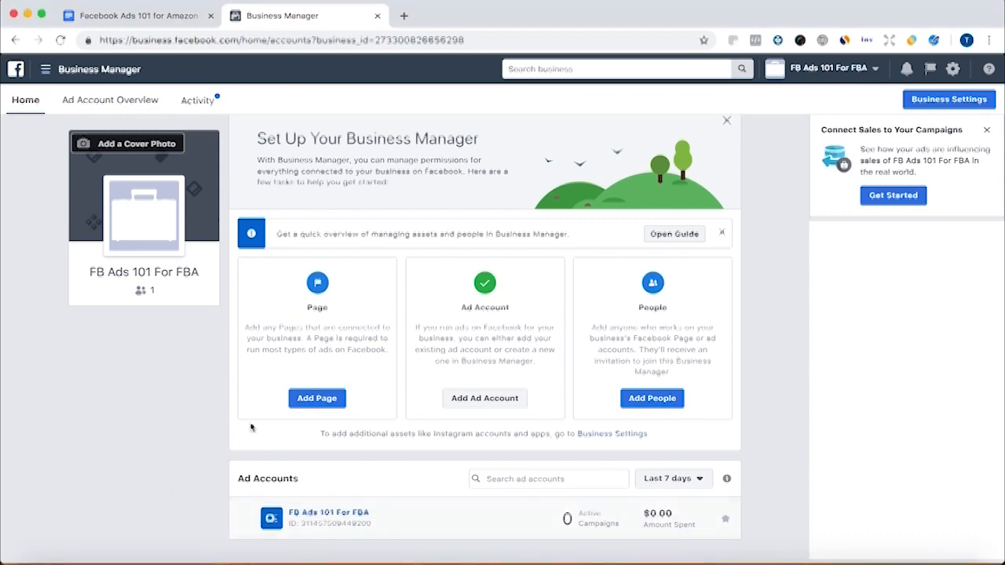
{"action": "scroll", "scroll_direction": "down", "scroll_amount": 3}
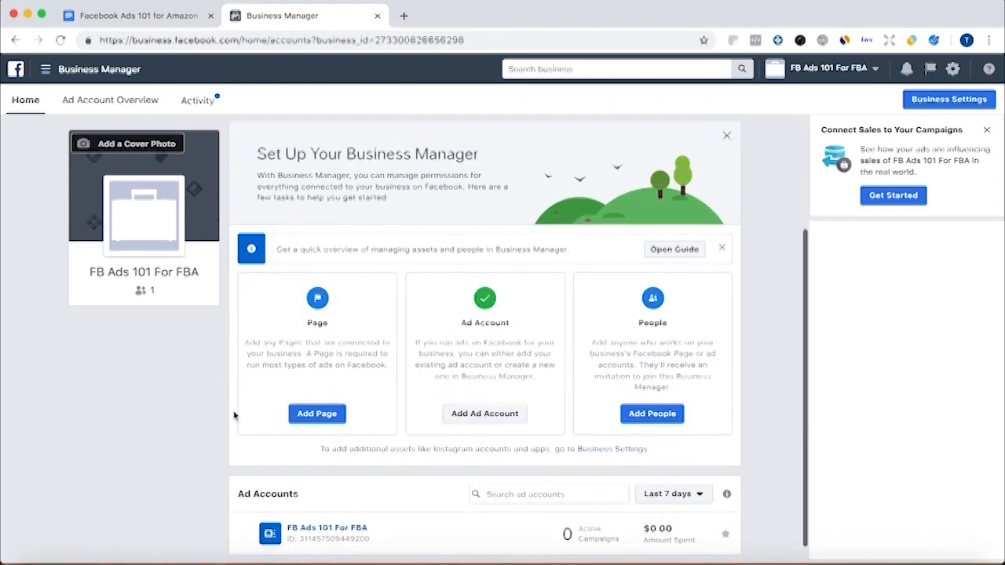
{"action": "left_click", "coordinate": [316, 414]}
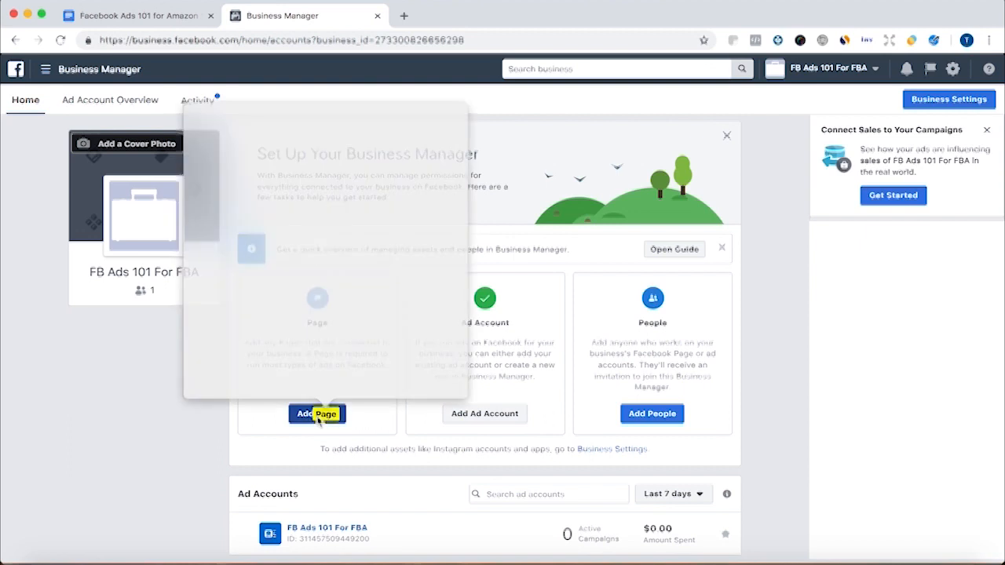
Choose to create a new Page in the Add Pages to Business Manager dialog.
{"action": "left_click", "coordinate": [317, 414]}
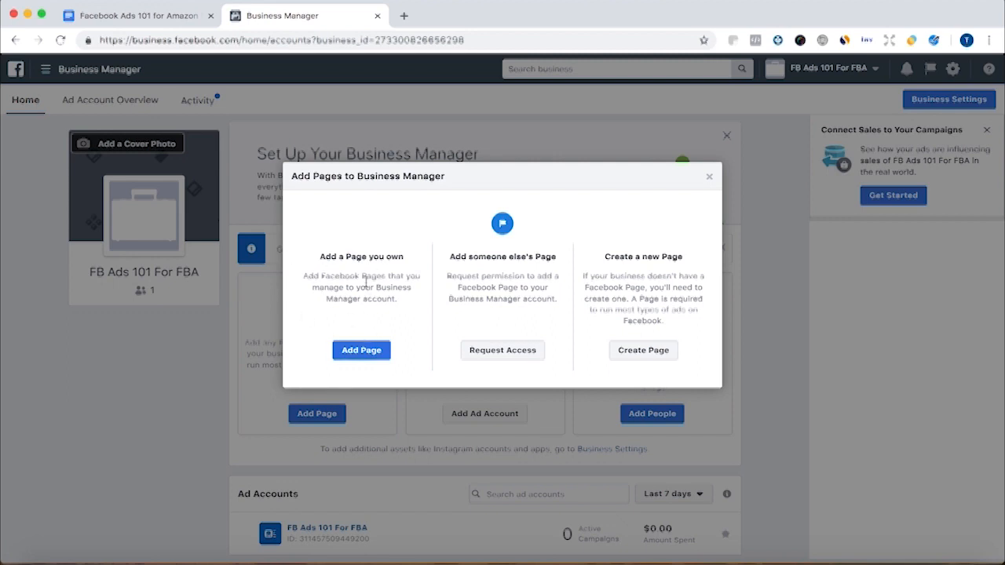
{"action": "mouse_move", "coordinate": [471, 232]}
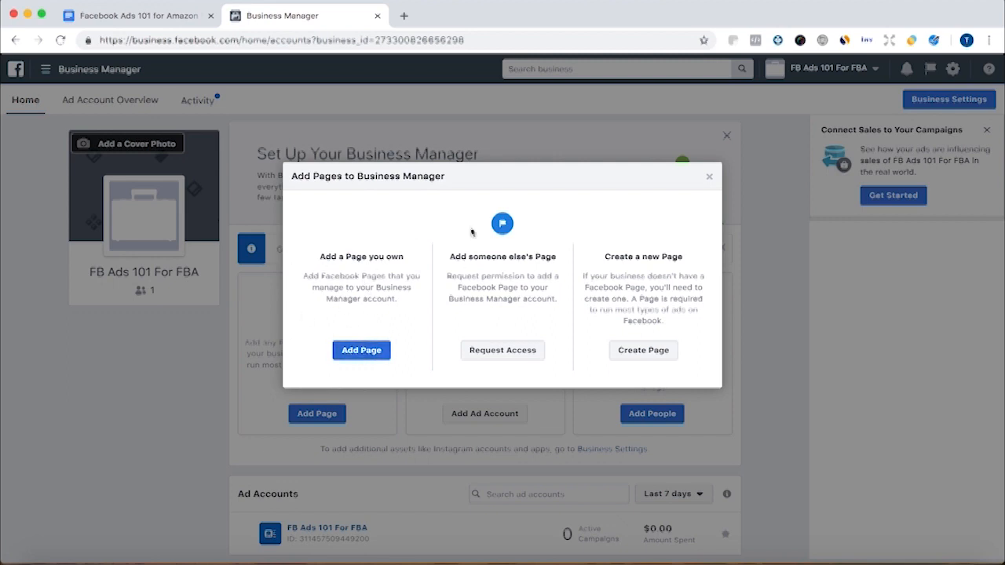
{"action": "mouse_move", "coordinate": [361, 289]}
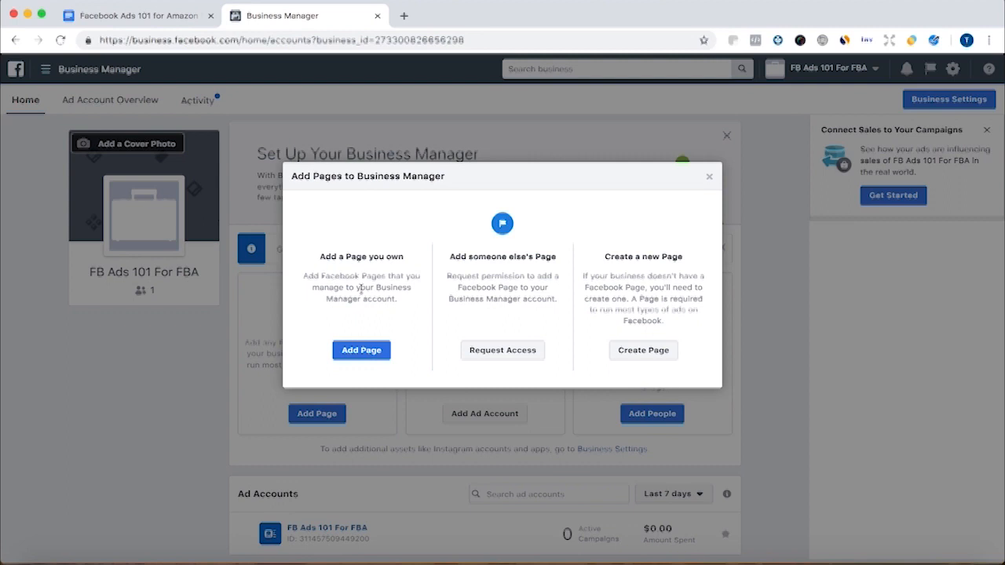
{"action": "mouse_move", "coordinate": [609, 237]}
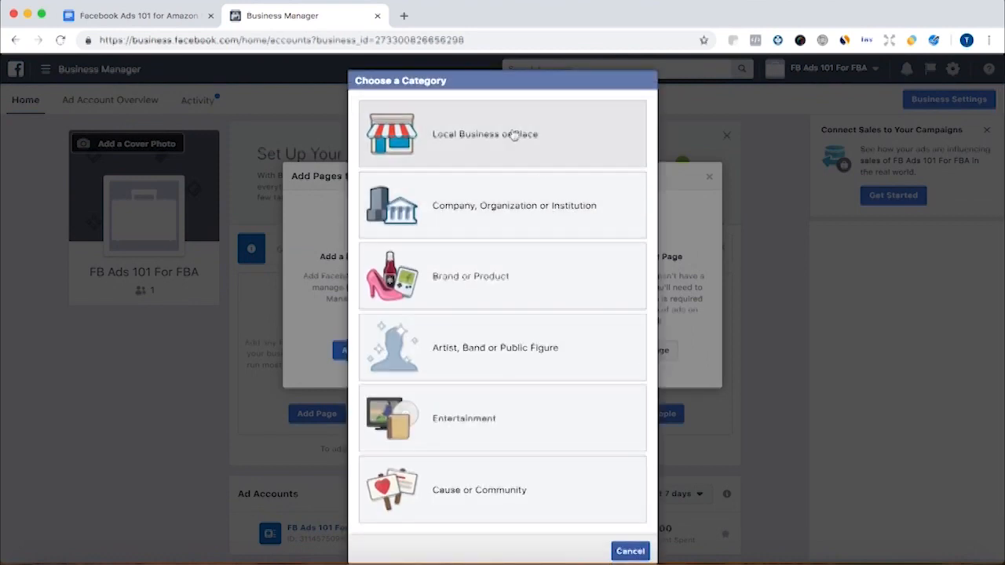
{"action": "mouse_move", "coordinate": [559, 227]}
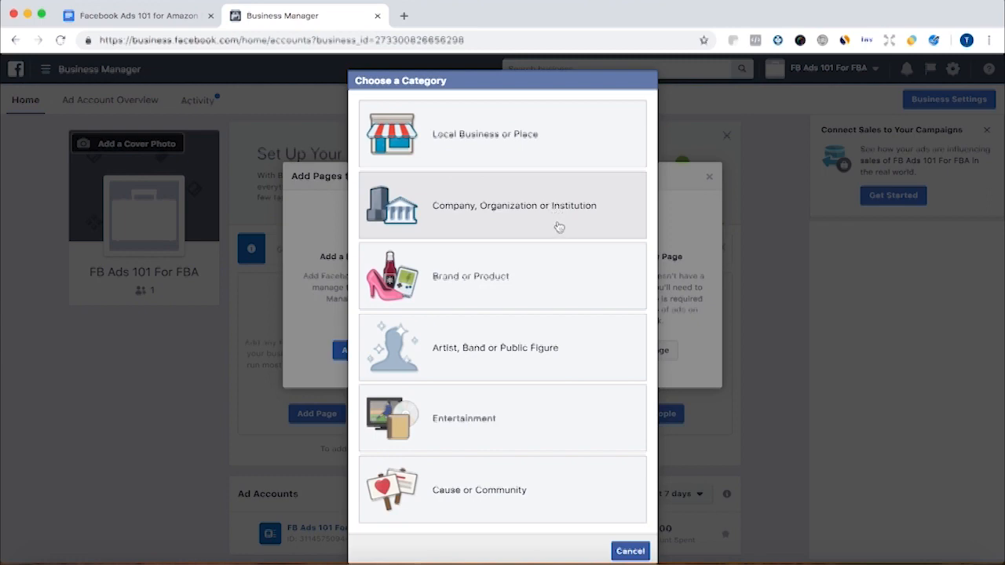
{"action": "mouse_move", "coordinate": [521, 299]}
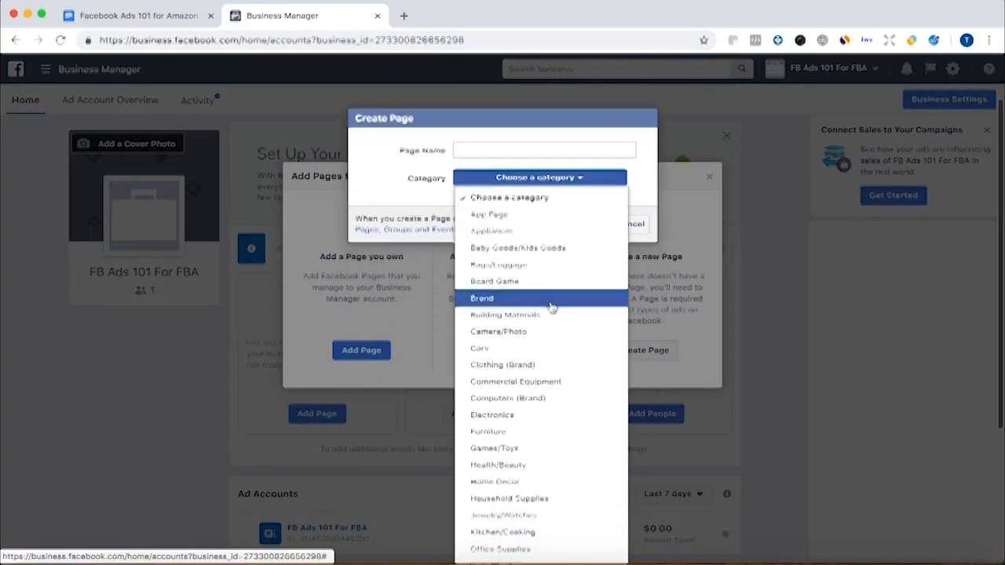
Create a Health/Beauty Page named 'FB Ads 101 for FBA'.
{"action": "left_click", "coordinate": [498, 464]}
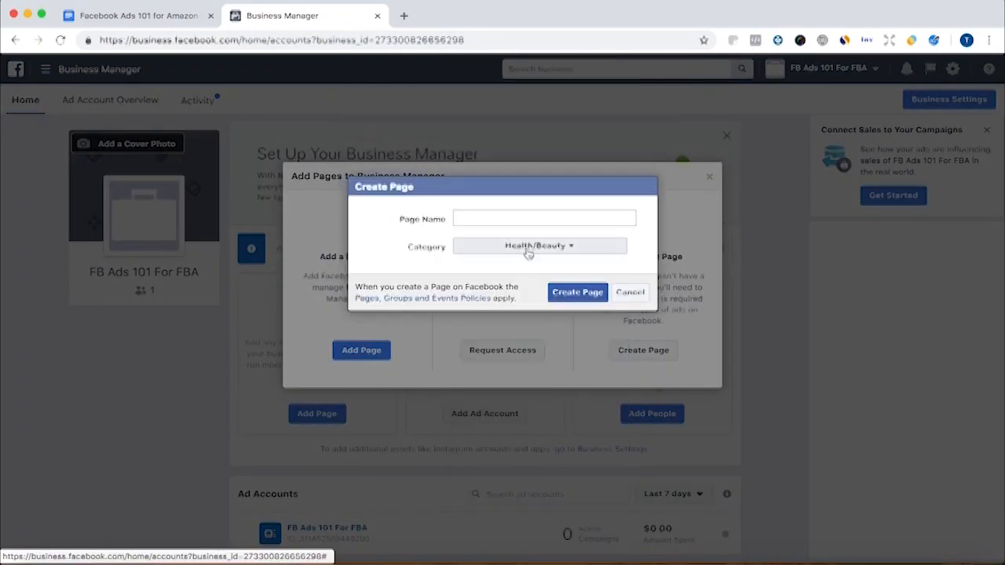
{"action": "left_click", "coordinate": [544, 218]}
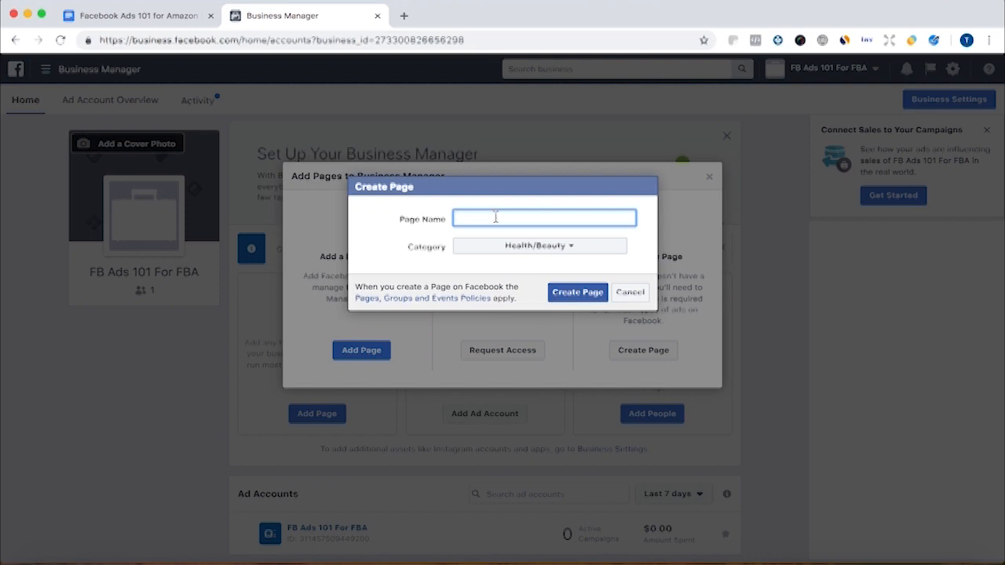
{"action": "type", "text": "FB Ads 101 for FA"}
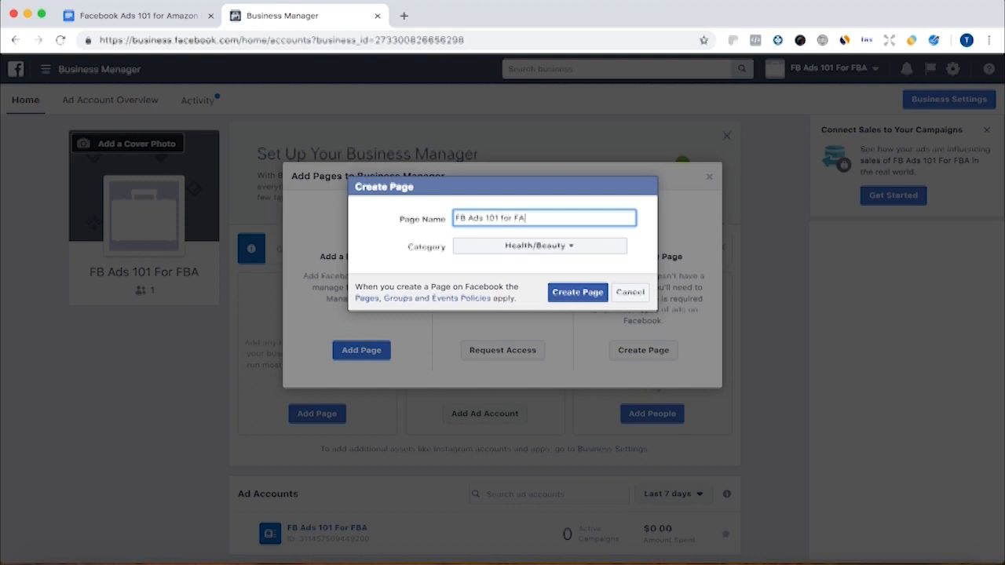
{"action": "type", "text": "BA"}
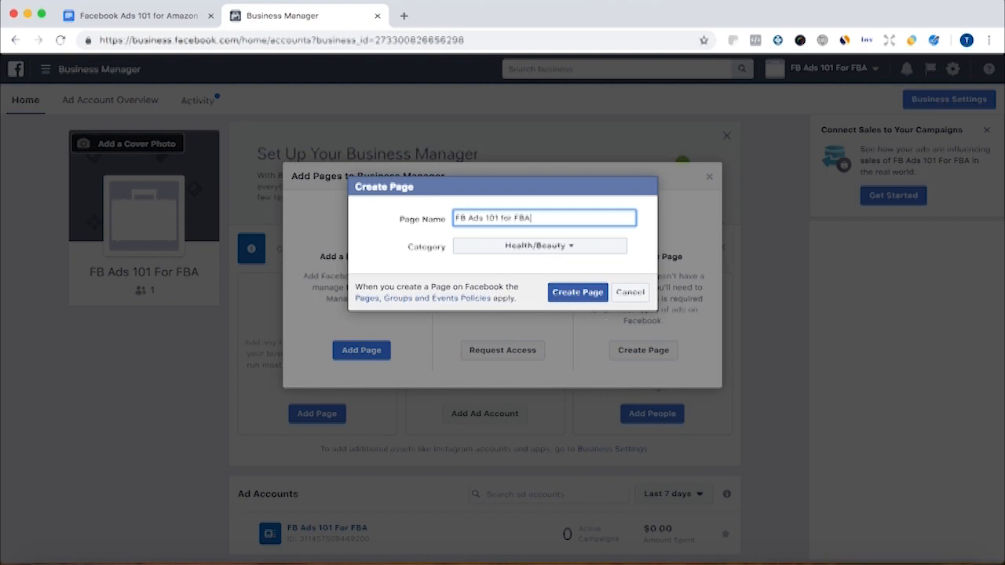
{"action": "left_click", "coordinate": [577, 292]}
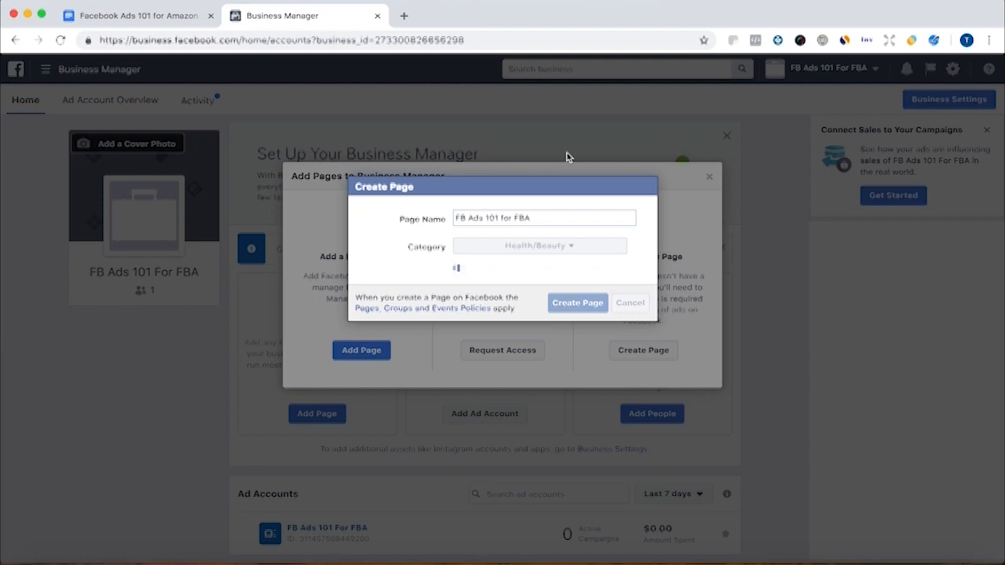
Dismiss the Page-created confirmation and open the FB Ads 101 For FBA ad account in Ads Manager.
{"action": "left_click", "coordinate": [577, 302]}
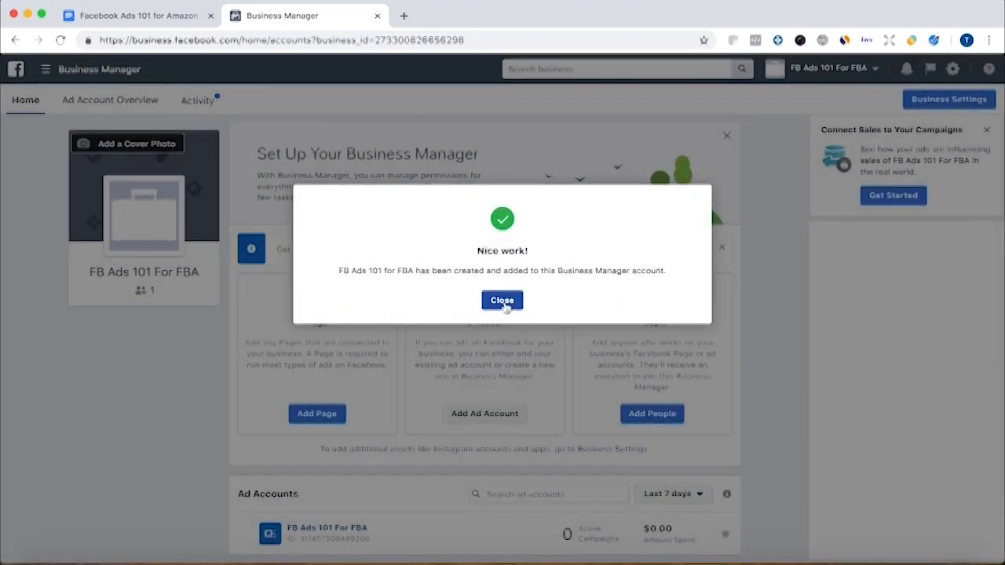
{"action": "left_click", "coordinate": [502, 301]}
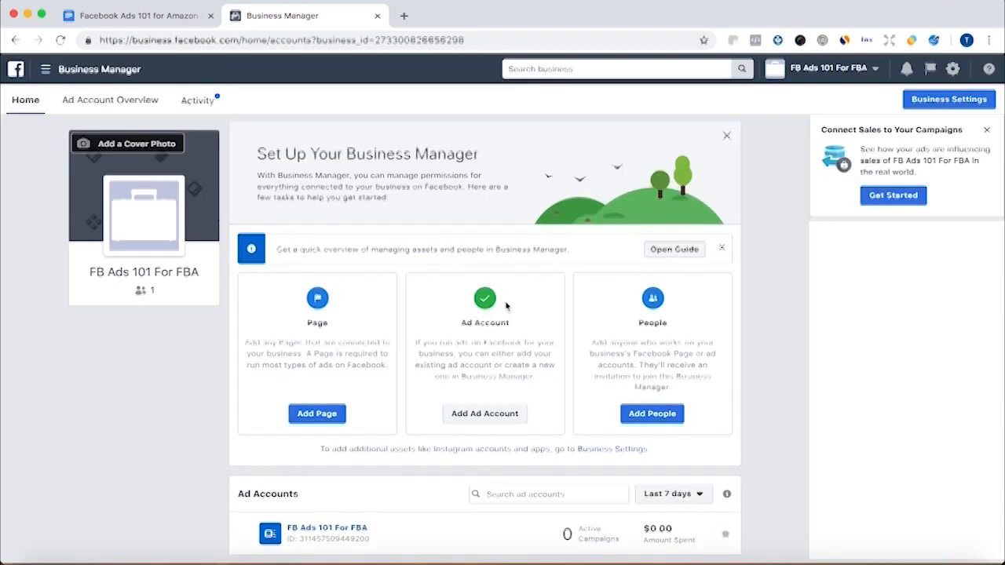
{"action": "scroll", "scroll_direction": "down", "scroll_amount": 3}
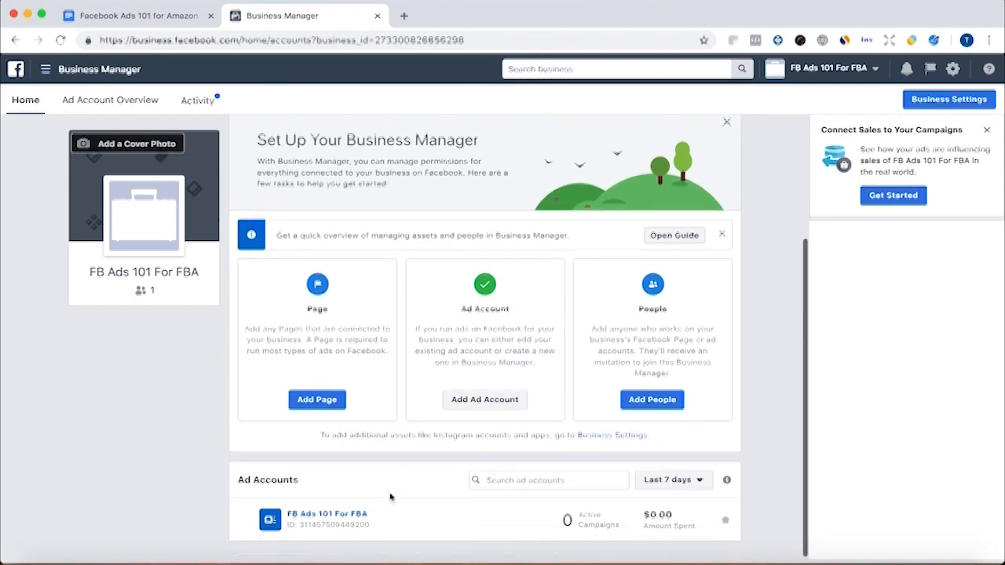
{"action": "left_click", "coordinate": [327, 513]}
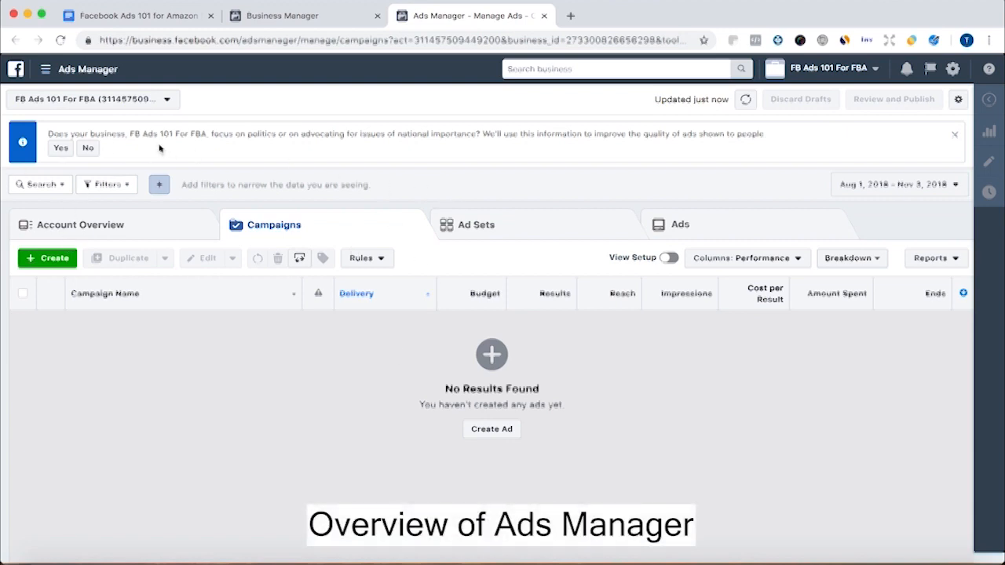
{"action": "mouse_move", "coordinate": [114, 70]}
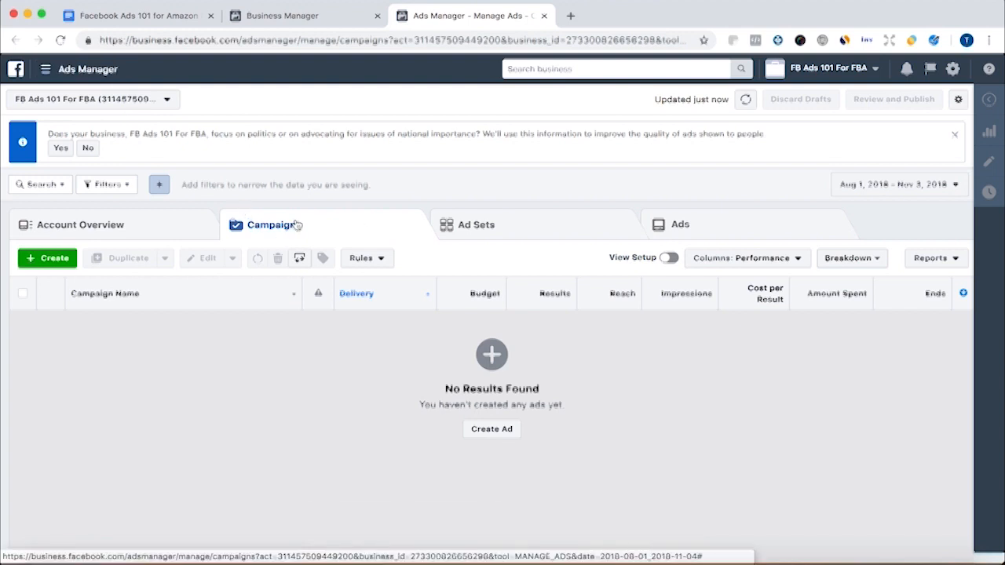
{"action": "mouse_move", "coordinate": [217, 429]}
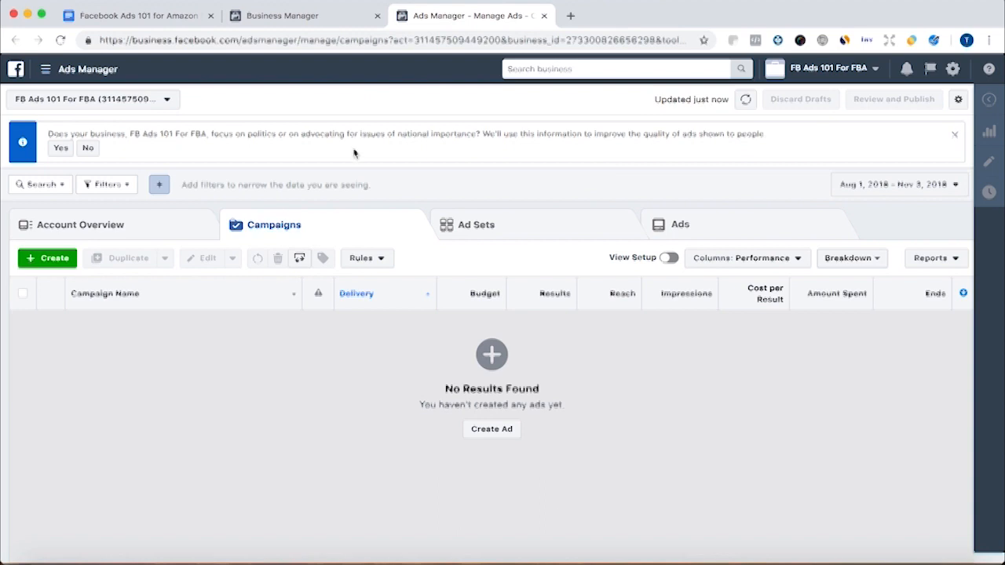
{"action": "mouse_move", "coordinate": [159, 226]}
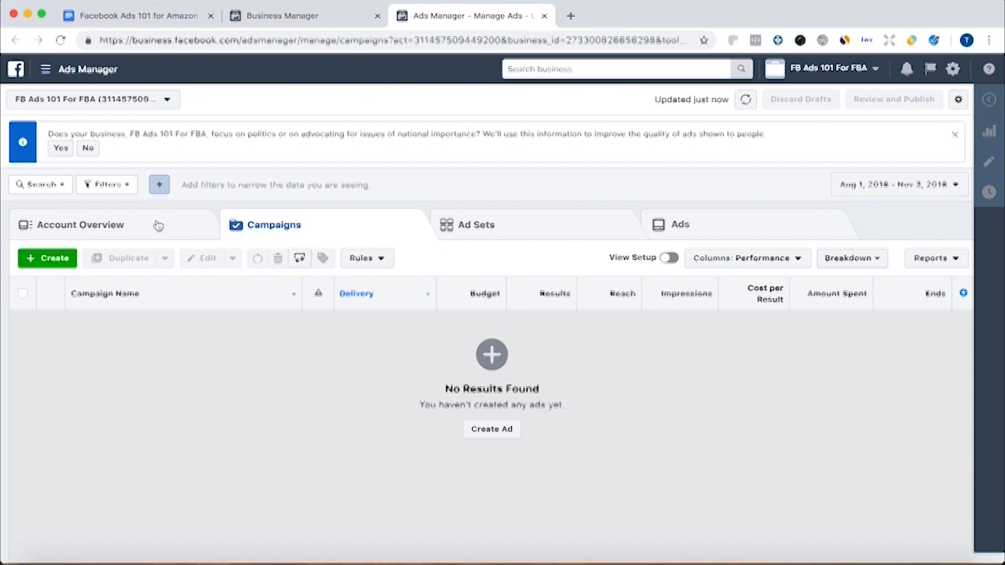
{"action": "mouse_move", "coordinate": [324, 225]}
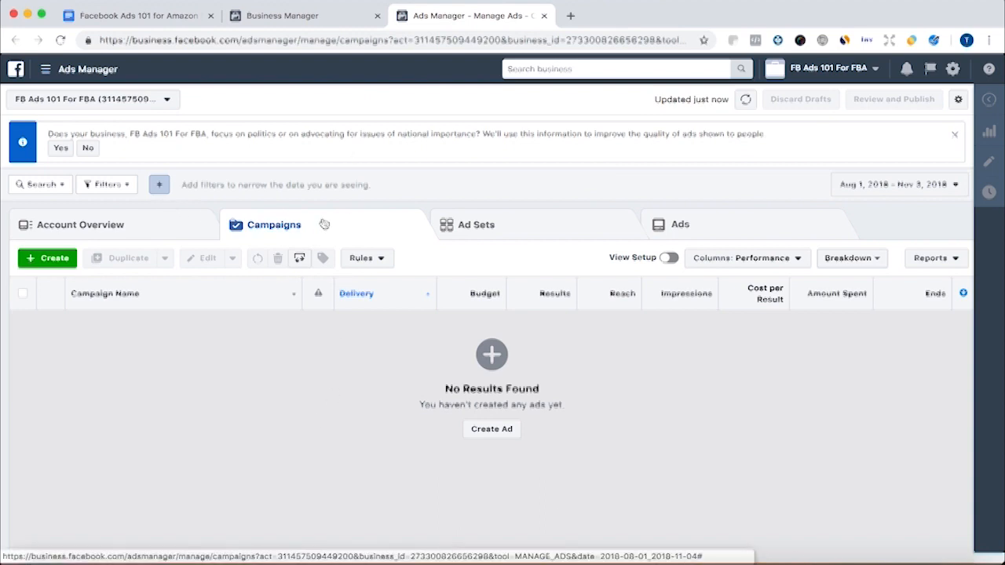
{"action": "mouse_move", "coordinate": [329, 221]}
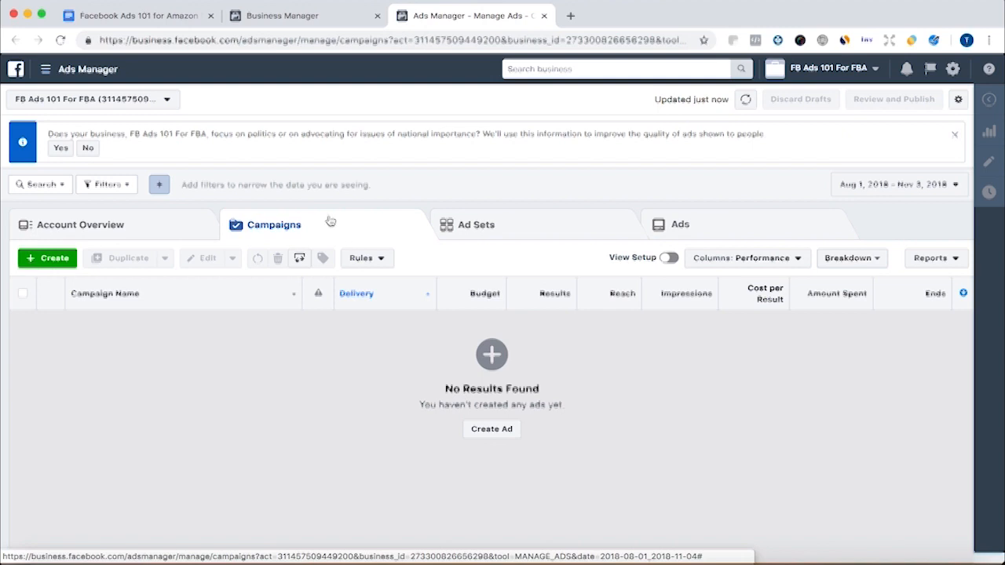
{"action": "mouse_move", "coordinate": [246, 380]}
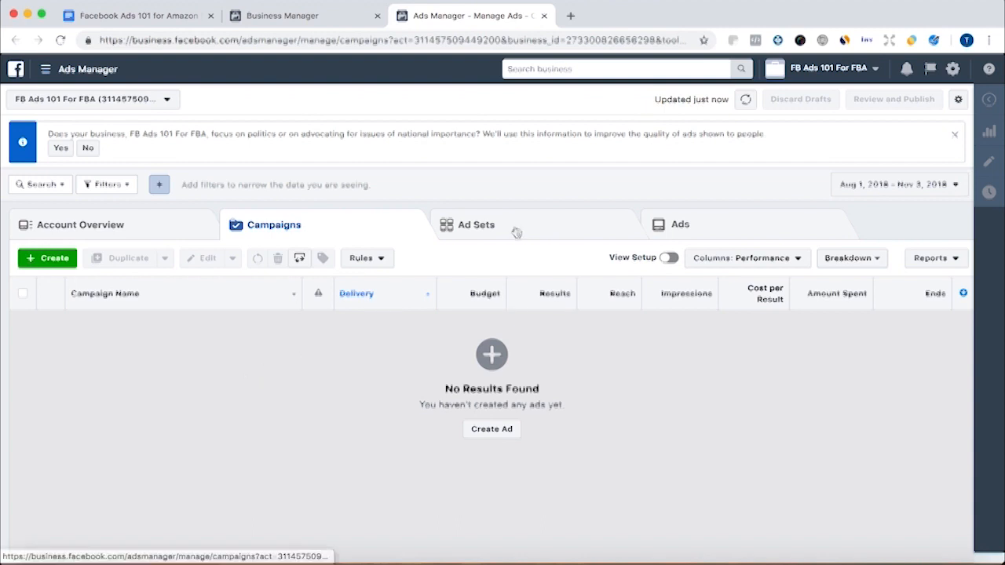
{"action": "mouse_move", "coordinate": [518, 211]}
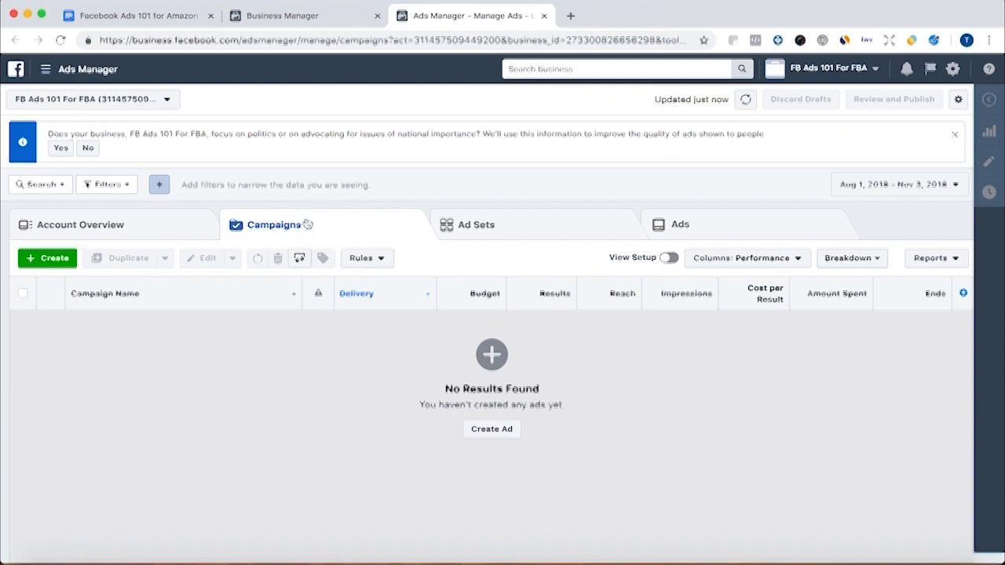
{"action": "mouse_move", "coordinate": [305, 224]}
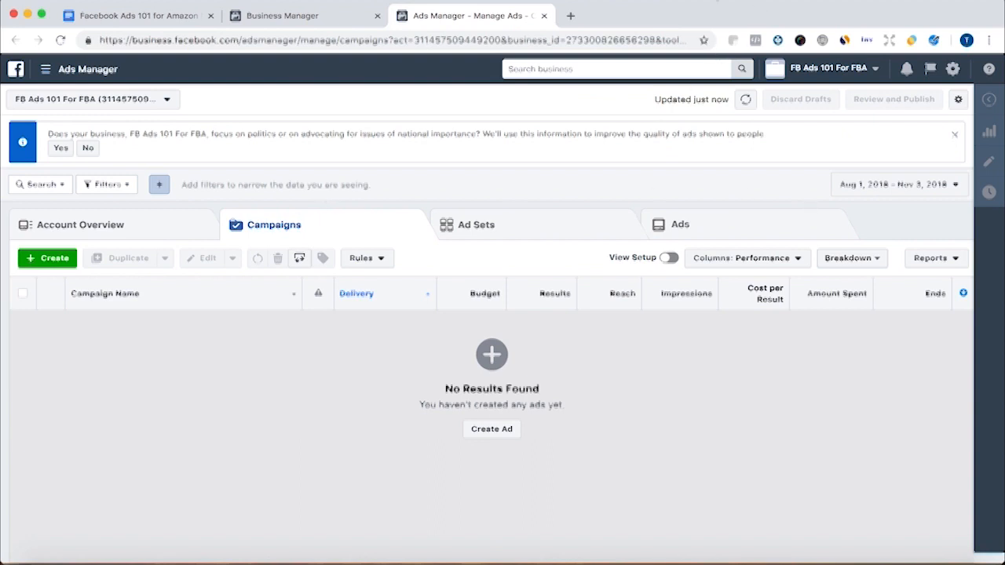
{"action": "mouse_move", "coordinate": [708, 6]}
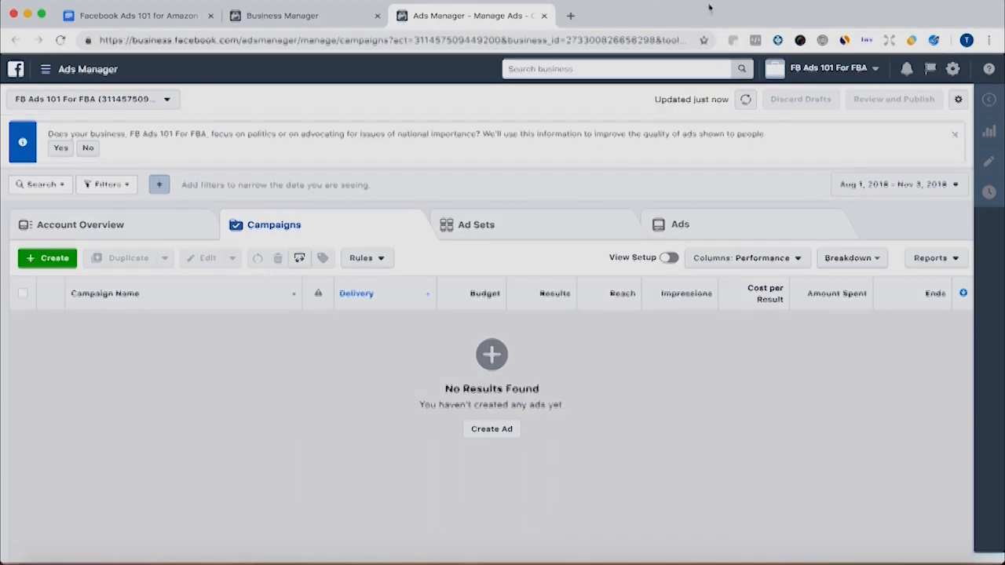